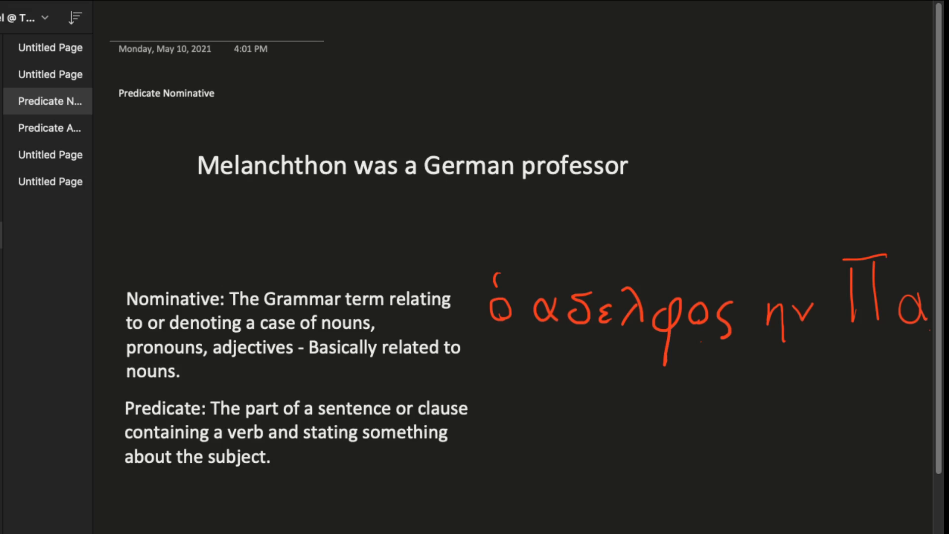
Continue the handwritten Greek example sentence in red ink below the English one.
{"action": "left_click", "coordinate": [288, 335]}
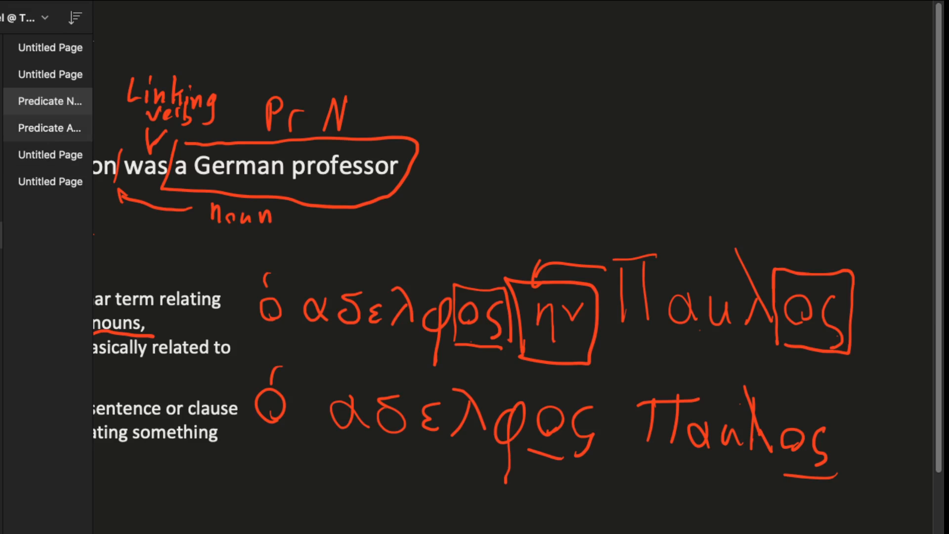
On the Predicate Adjective page, underline and box 'The boy' in green ink.
{"action": "left_click", "coordinate": [50, 127]}
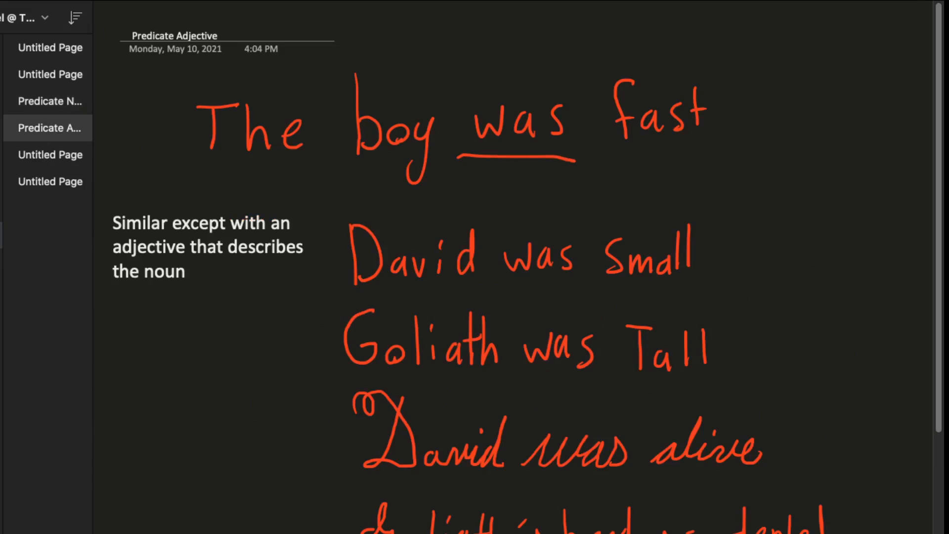
{"action": "left_click_drag", "start_coordinate": [194, 167], "coordinate": [276, 168]}
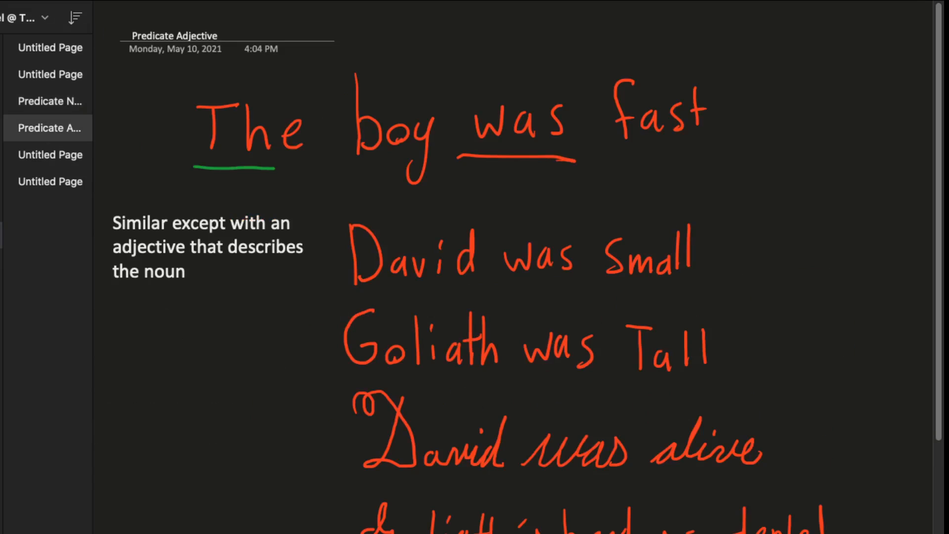
{"action": "left_click_drag", "start_coordinate": [229, 79], "coordinate": [424, 181]}
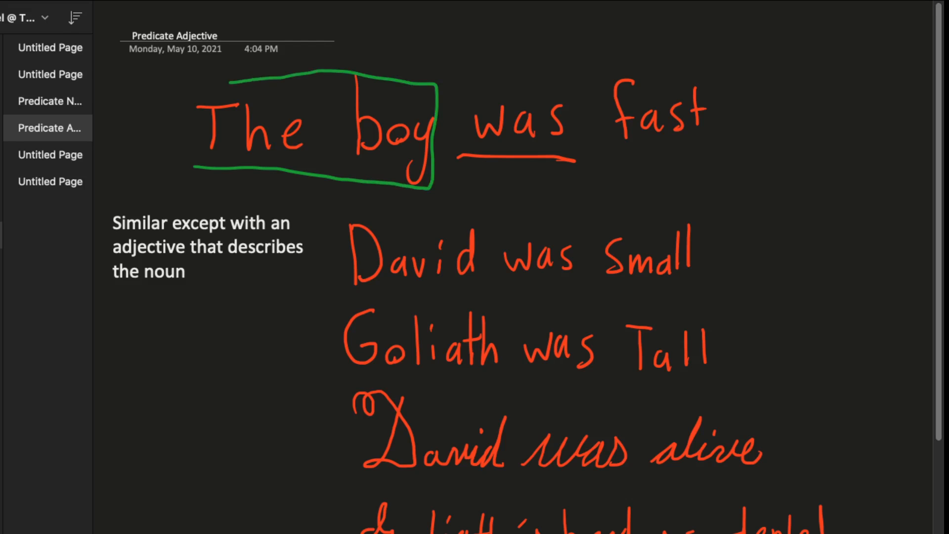